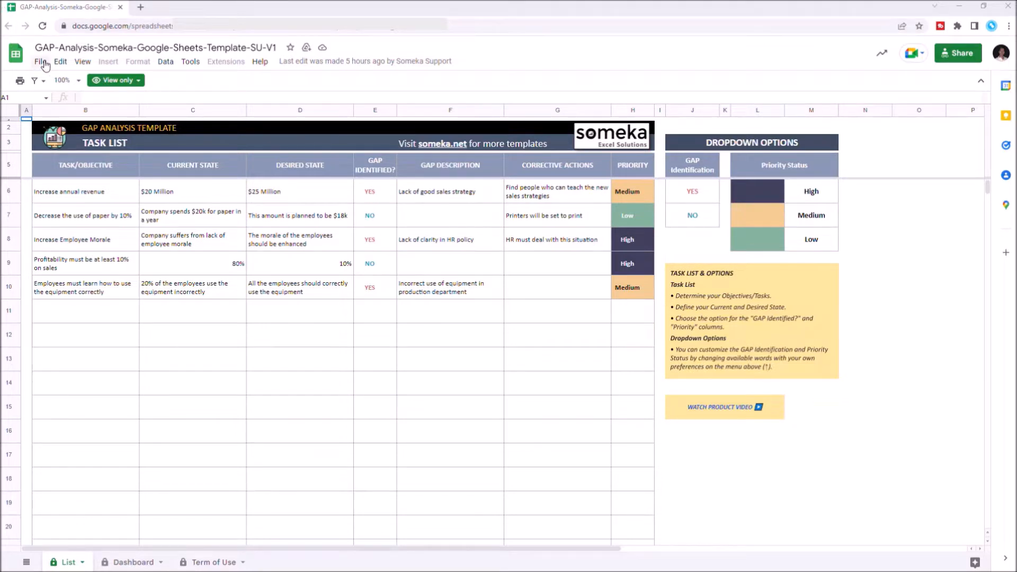
Copy the GAP analysis template into My Drive, keeping its name
click(40, 61)
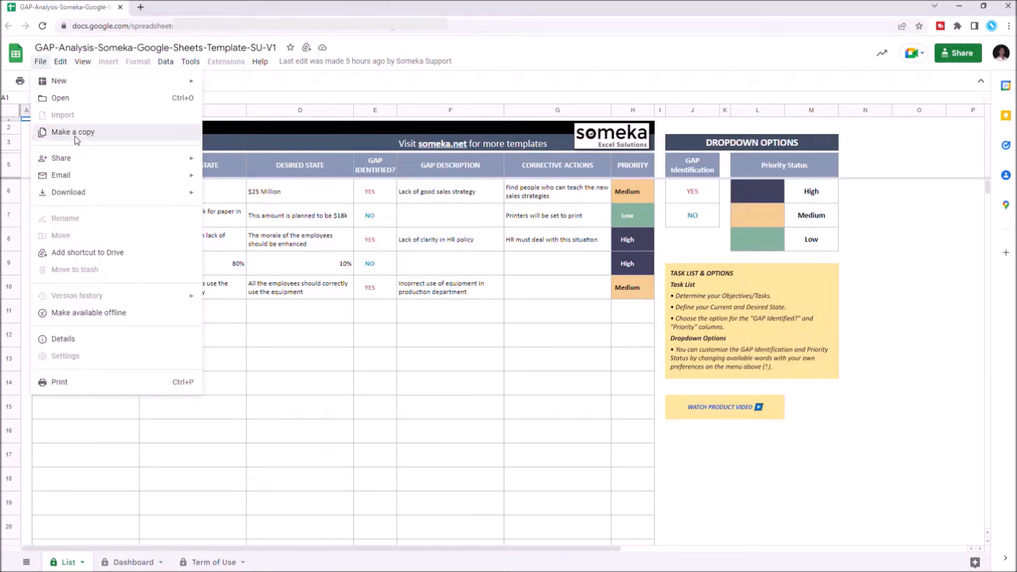
click(72, 132)
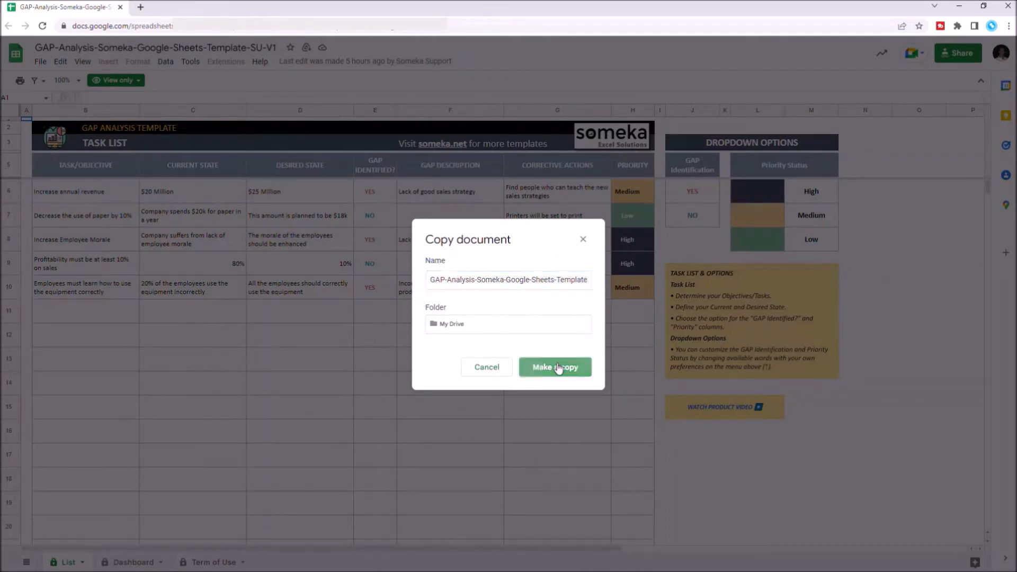
click(555, 366)
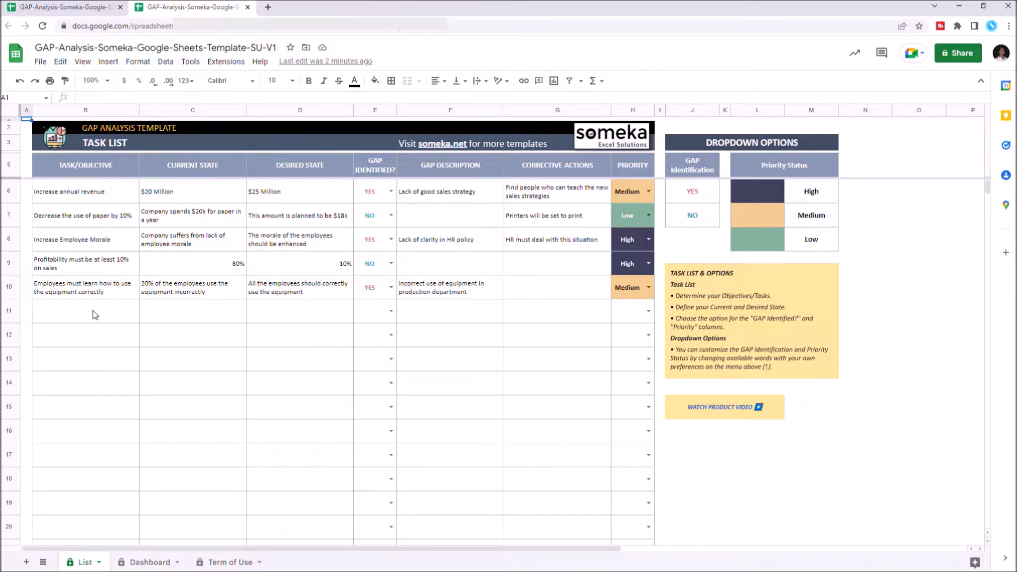
Enter task 'Increase annual sales' in row 11 and mark its gap YES
click(85, 311)
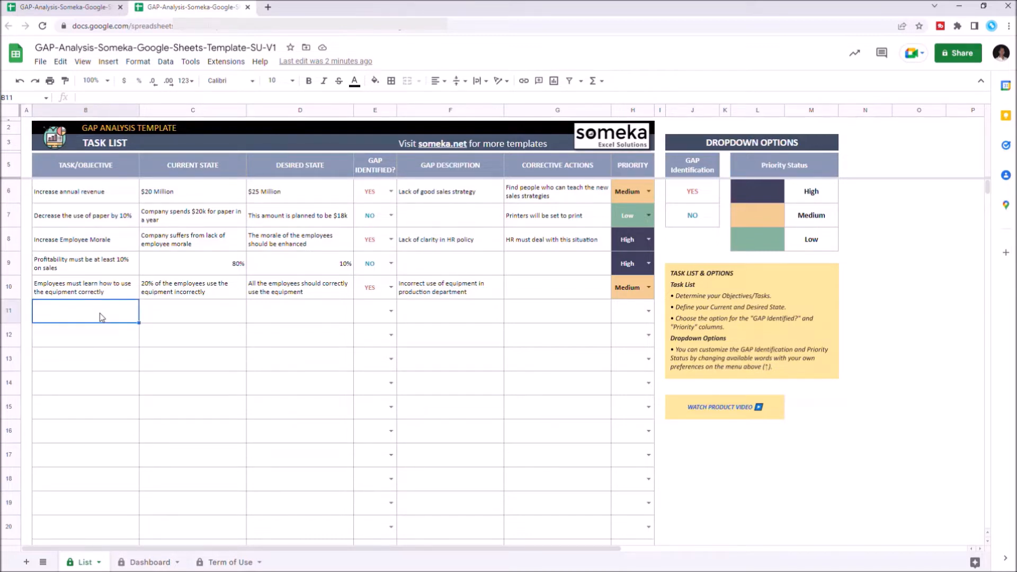
text(Increase)
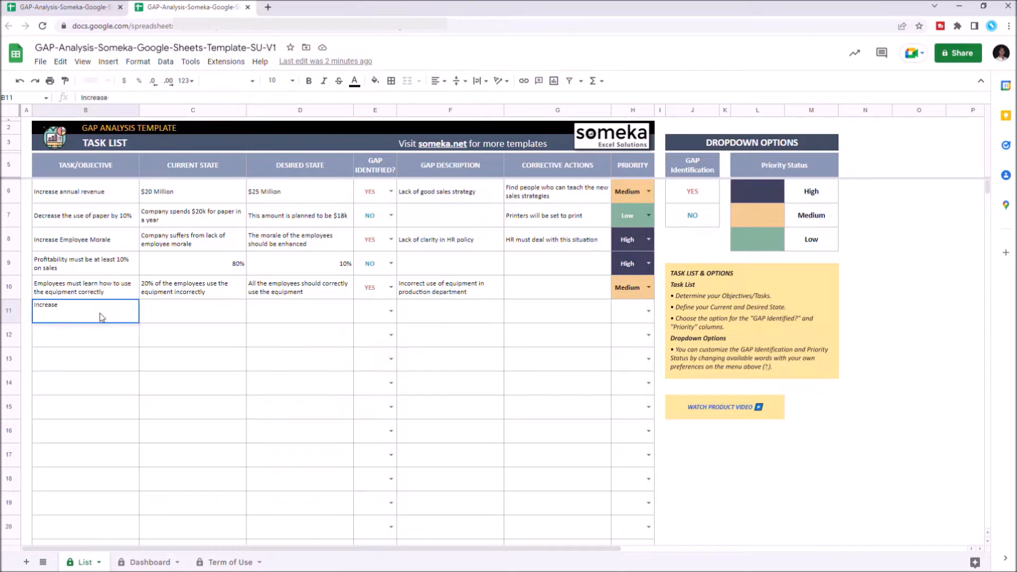
text(annual sales)
click(300, 310)
text($25 Million)
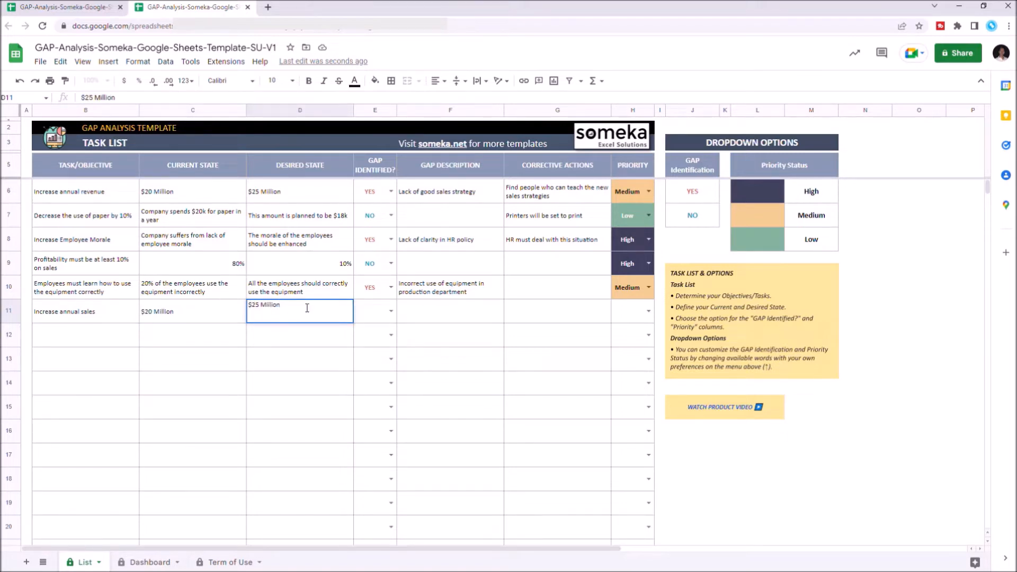
click(390, 311)
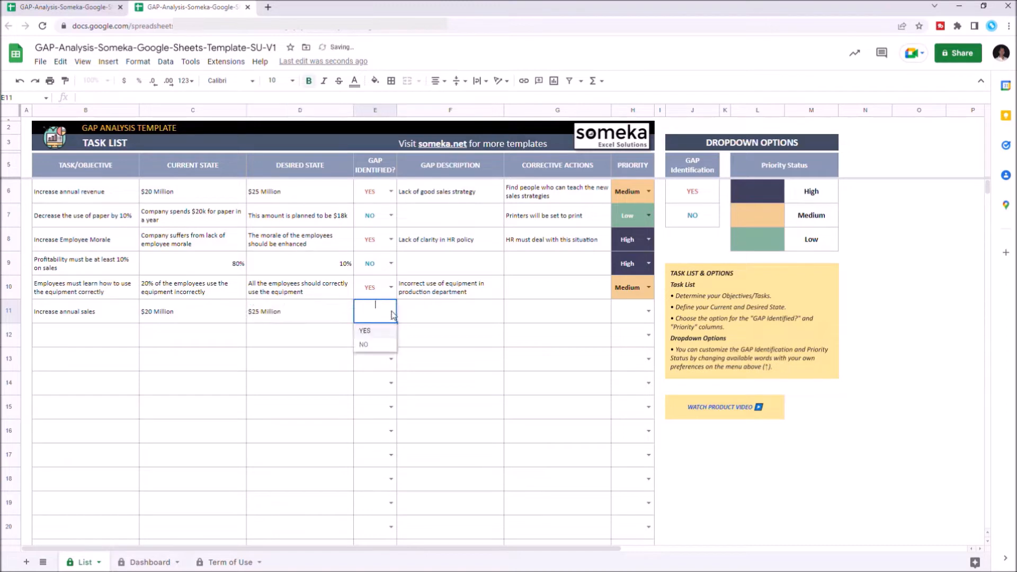
mouse_move(369, 332)
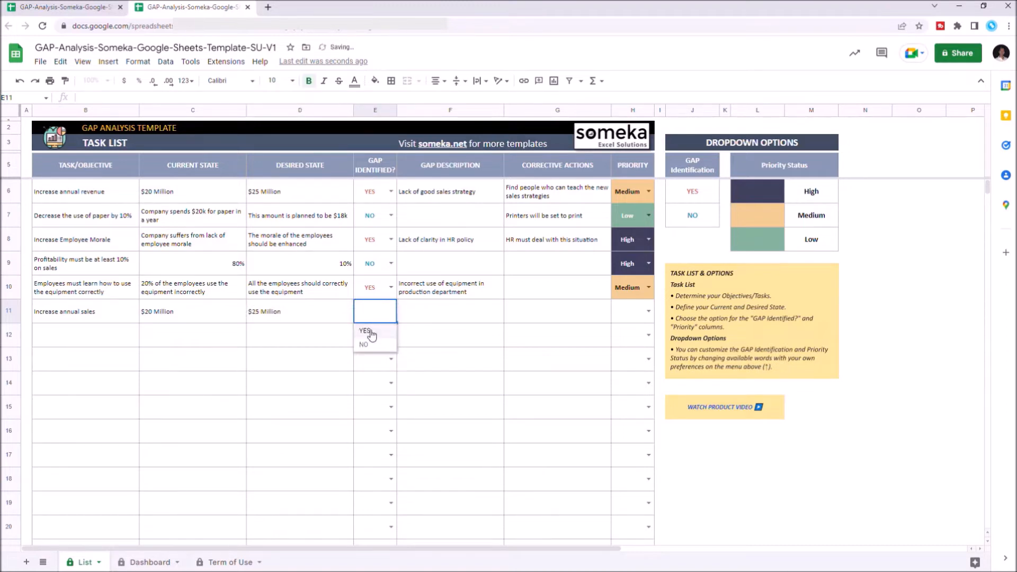
mouse_move(373, 335)
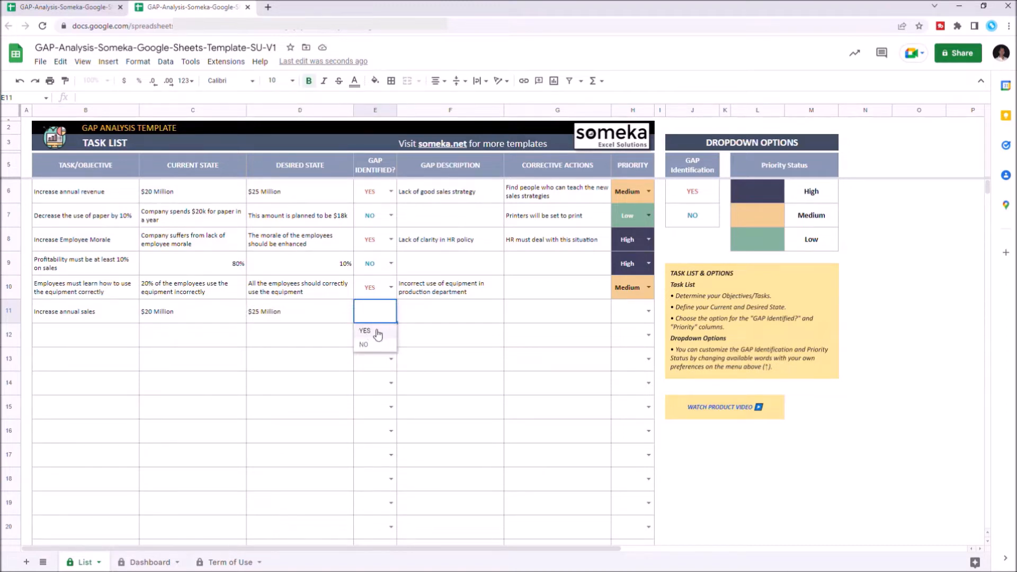
click(365, 330)
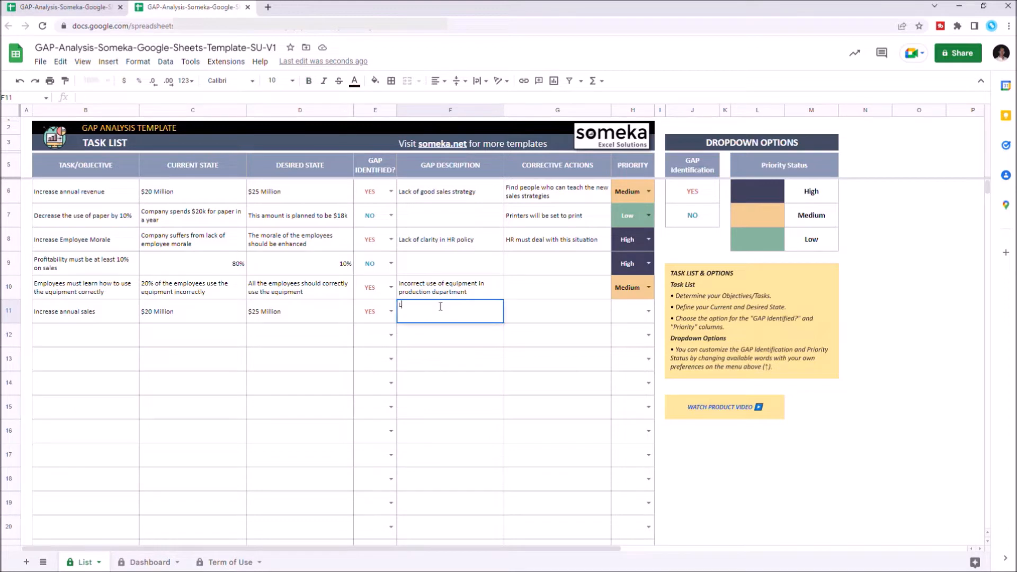
Enter gap 'Lack of good sales strategies' and action 'Find mentors to teach new sales strategies'
text(Lack)
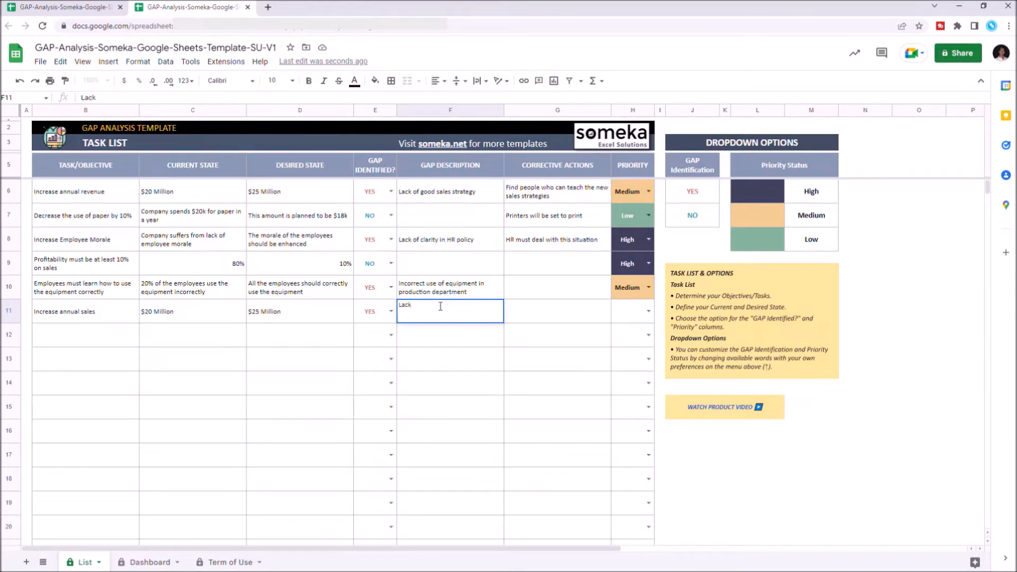
text(of good)
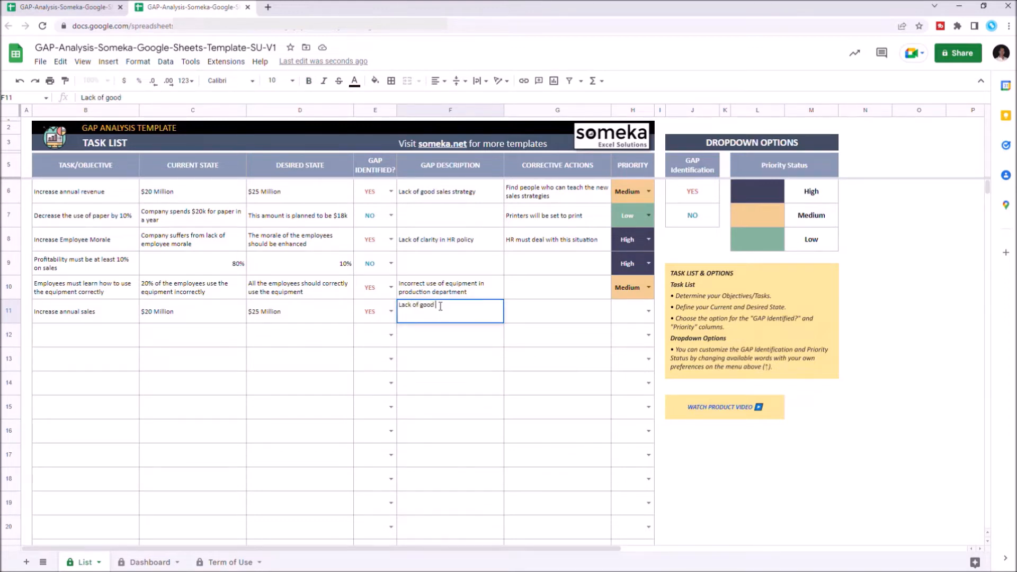
text(sales strategies)
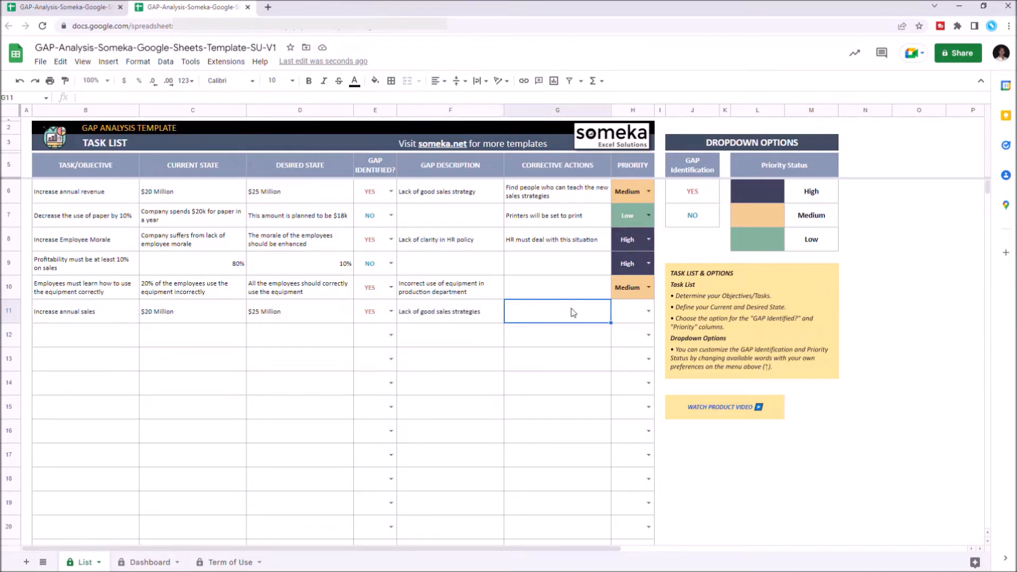
text(Find mentors to tea)
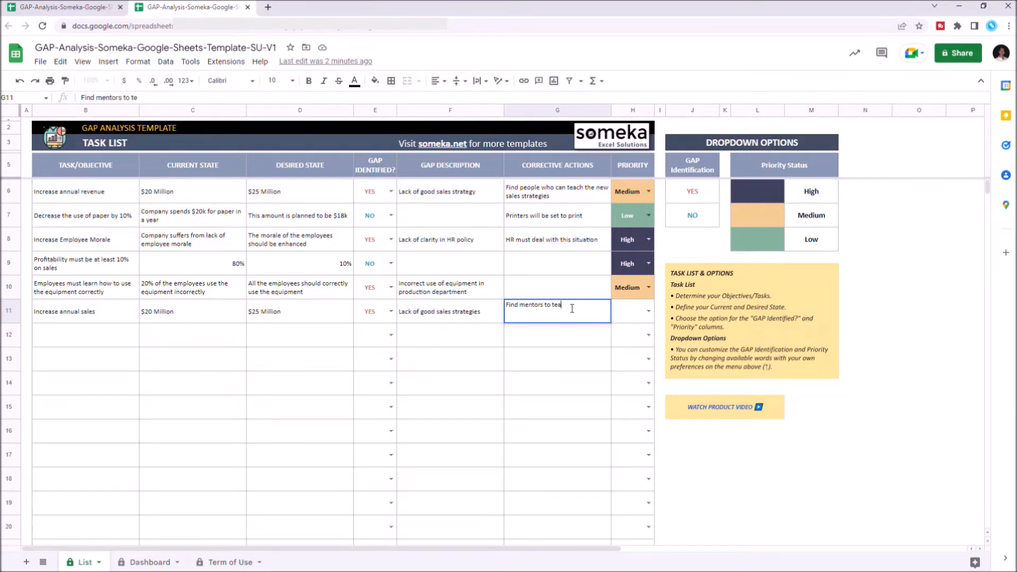
text(ach new sales strategies)
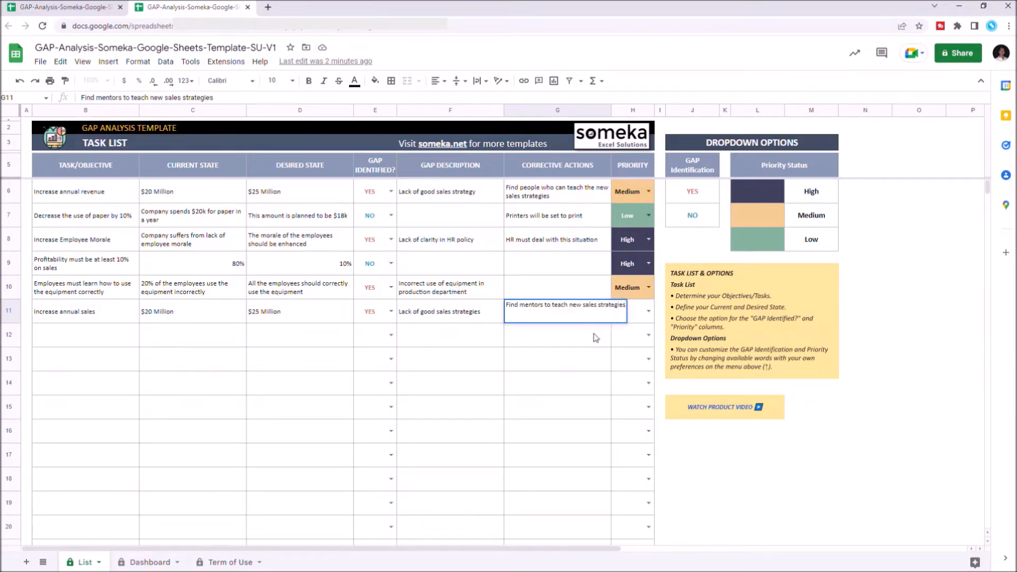
key(enter)
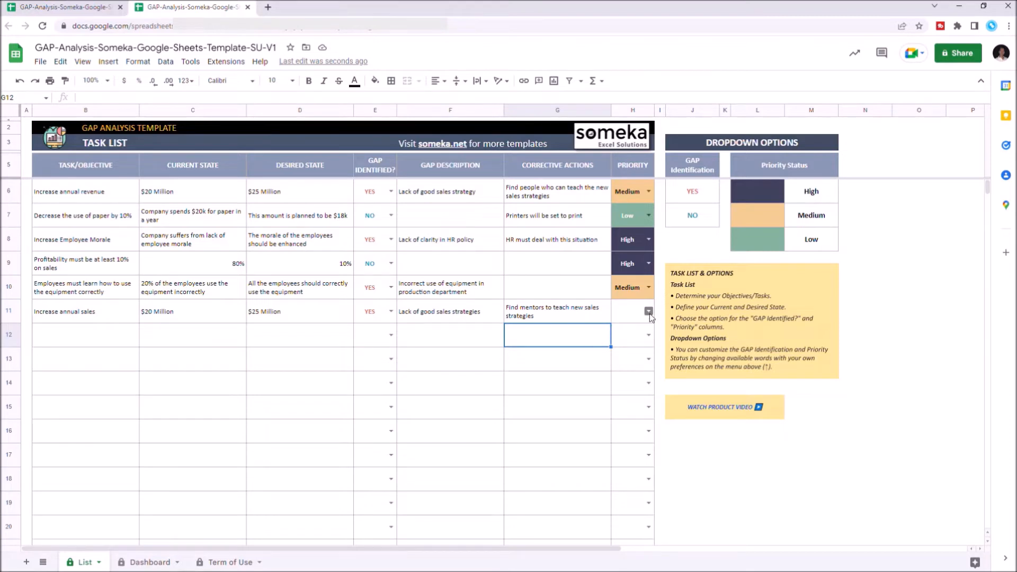
Choose High from the H11 priority dropdown for the new task
click(627, 311)
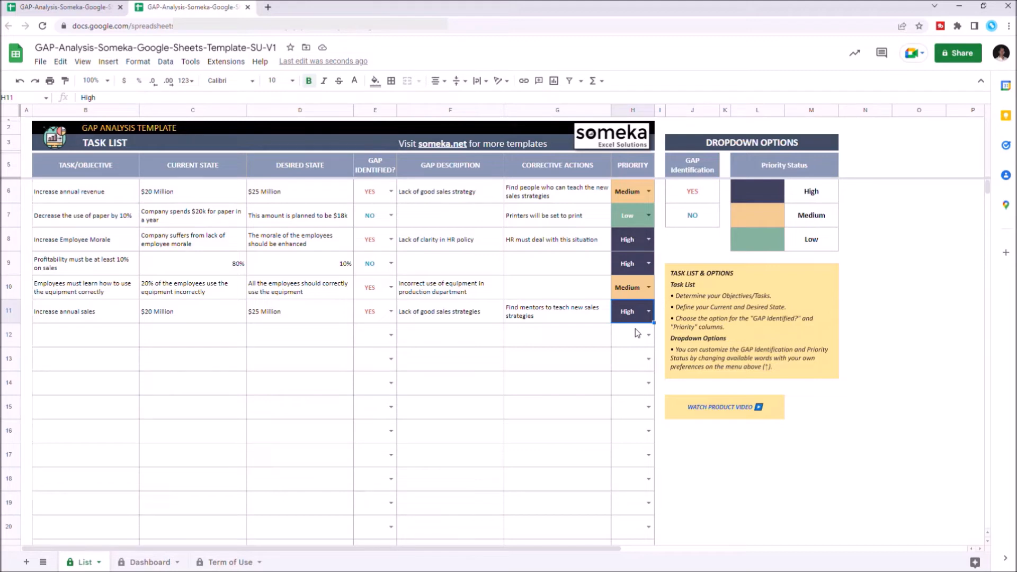
mouse_move(700, 272)
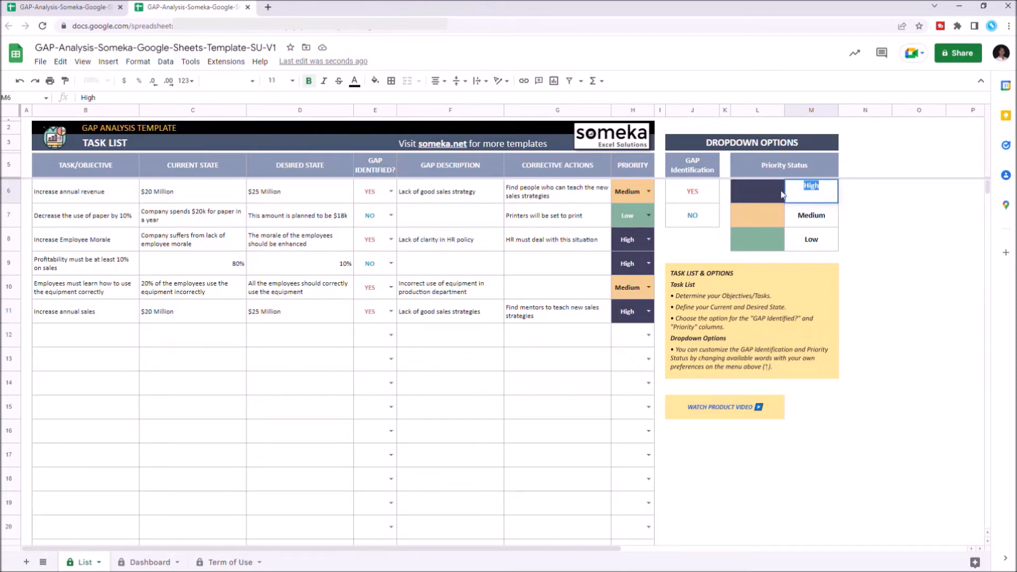
Replace 'High' with 'Extreme' in the Dropdown Options cell M6
text(Extreme)
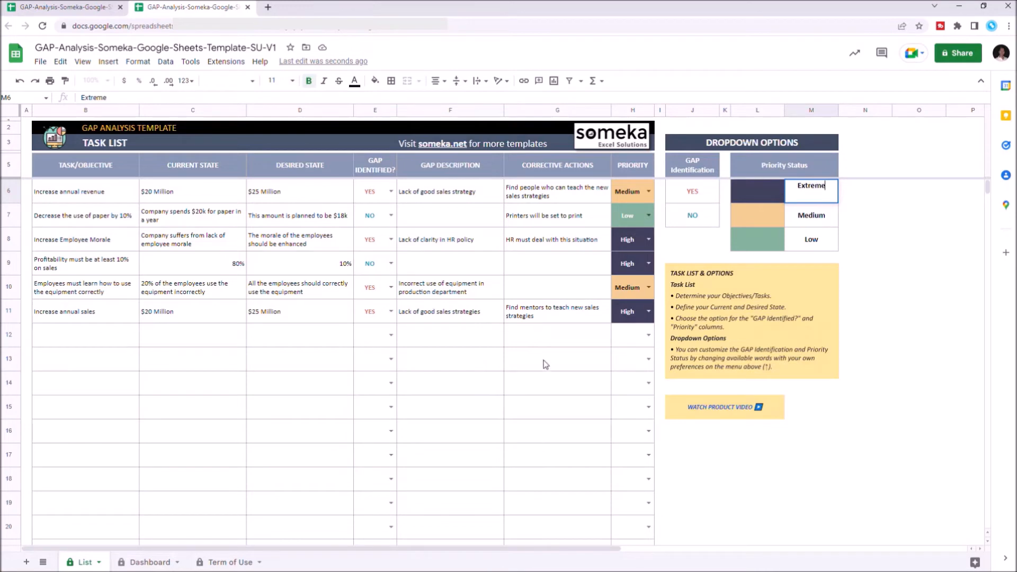
click(557, 359)
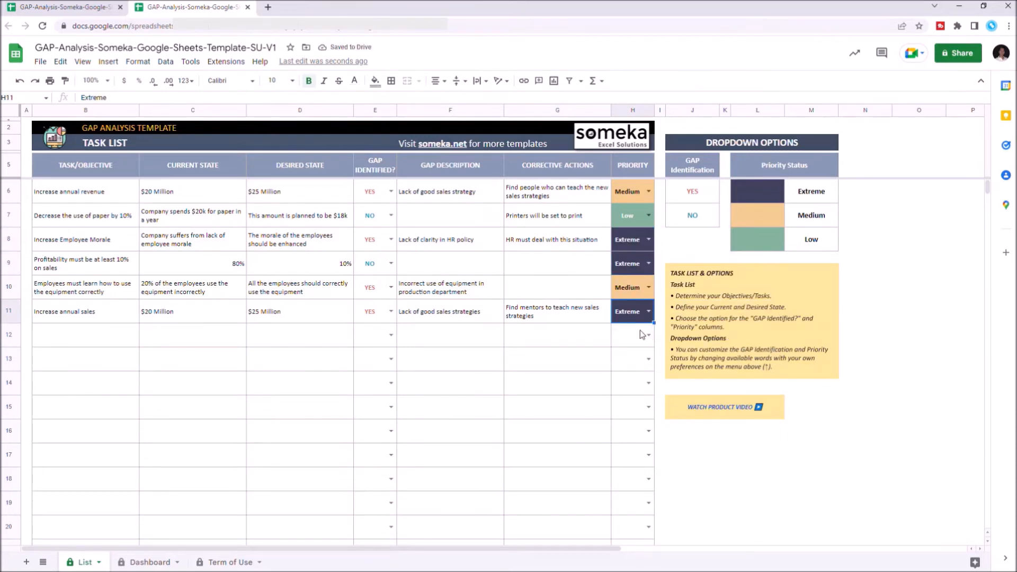
mouse_move(156, 568)
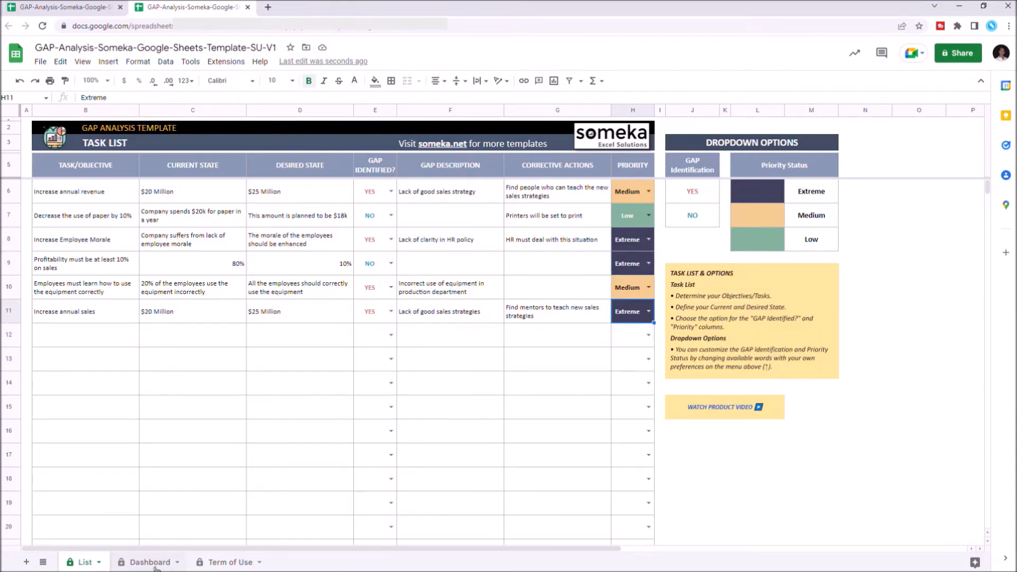
click(148, 561)
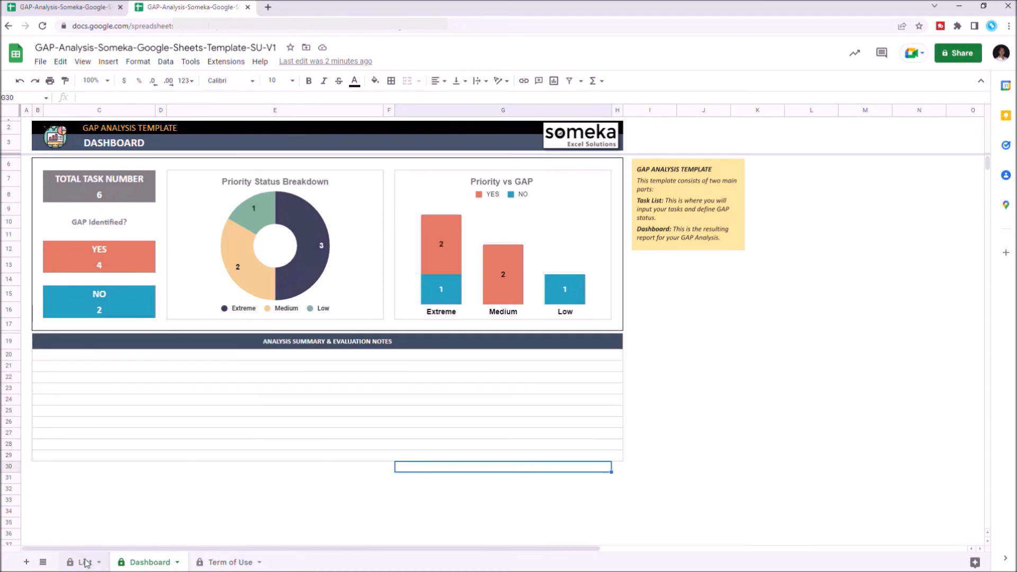
click(79, 561)
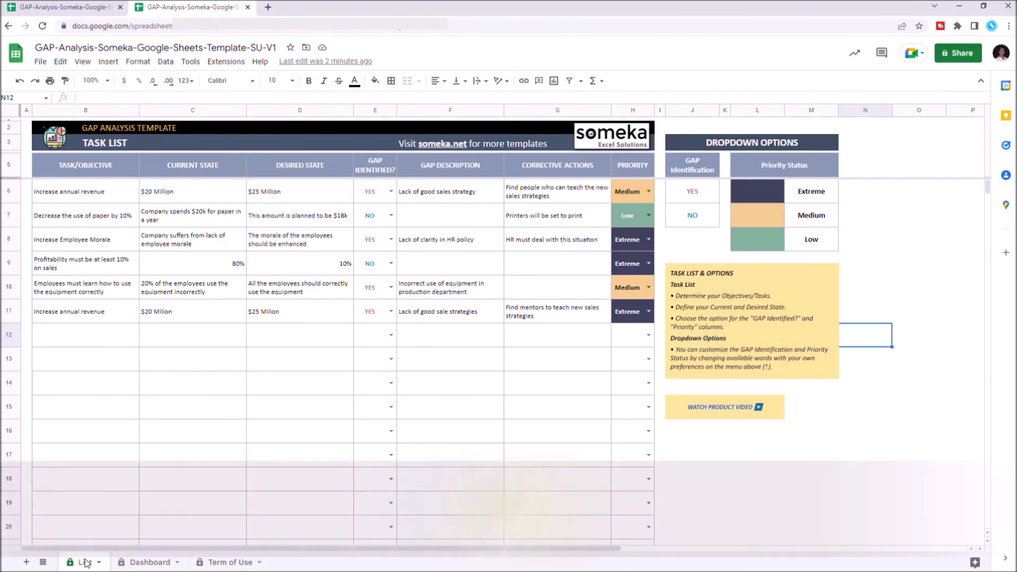